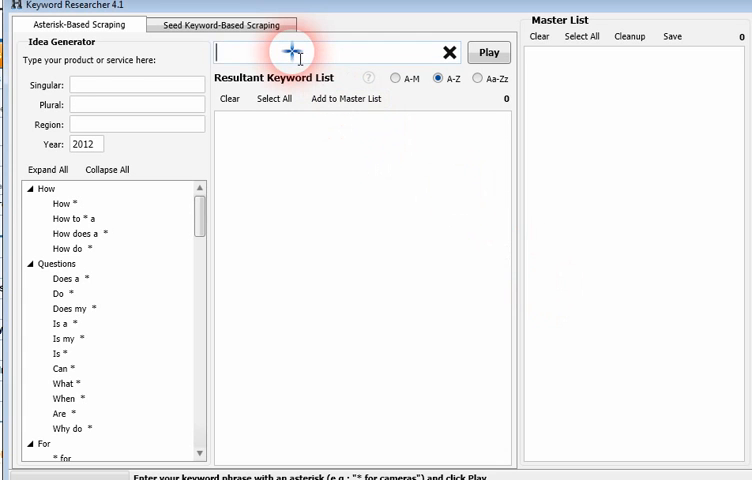
Step: Run a scrape for 'Dallas * Dentist' and stop it once 166 keywords are found
type("Dallas")
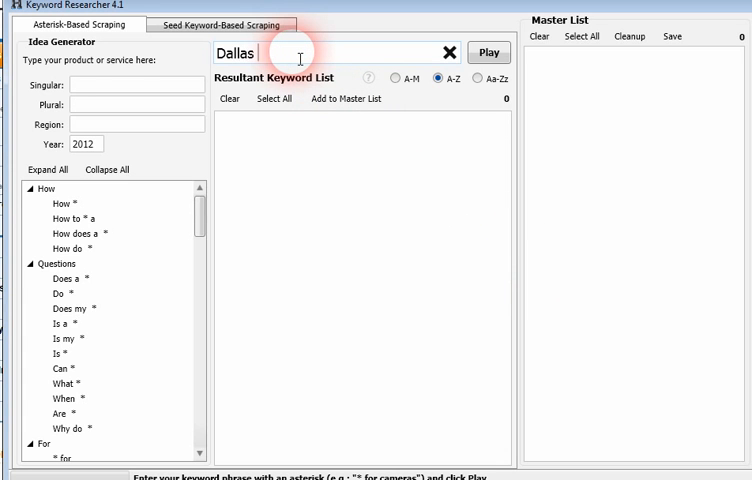
type("* Dentist")
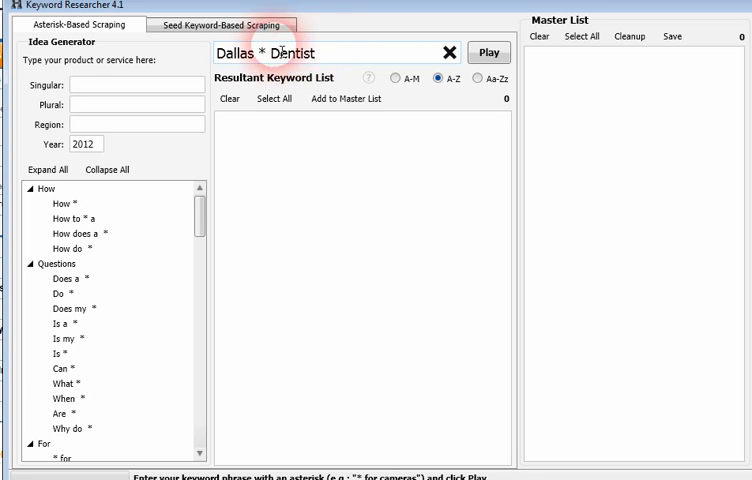
left_click(488, 52)
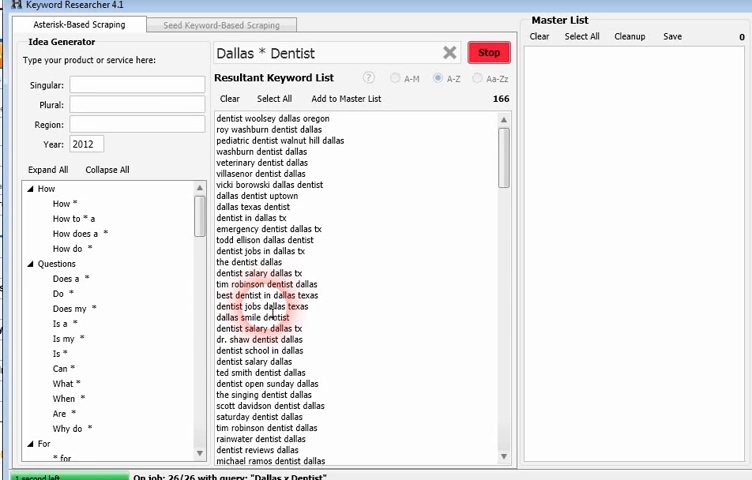
left_click(488, 52)
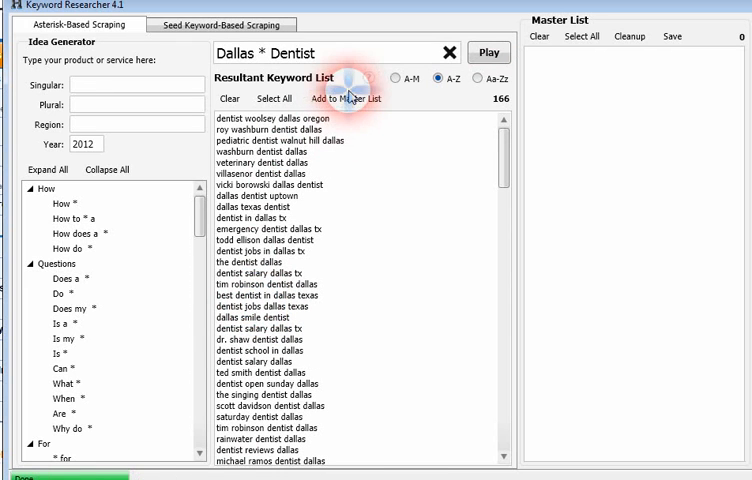
Step: Add the 166 results to the master list, then scrape the plural 'Dallas * Dentists' variant
left_click(346, 98)
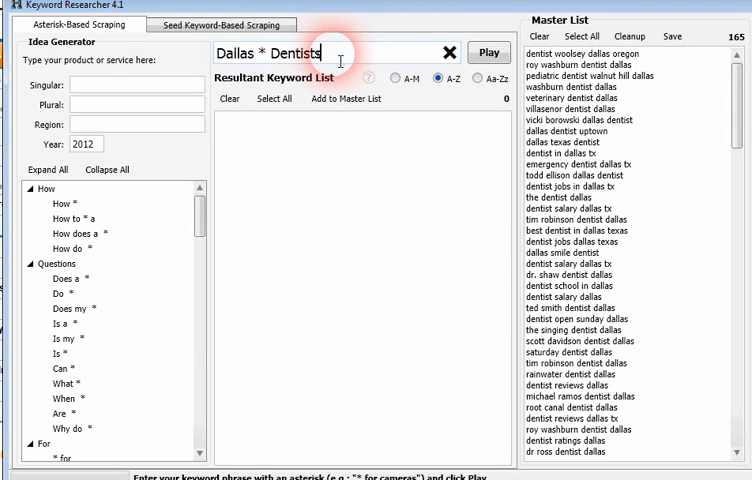
left_click(488, 52)
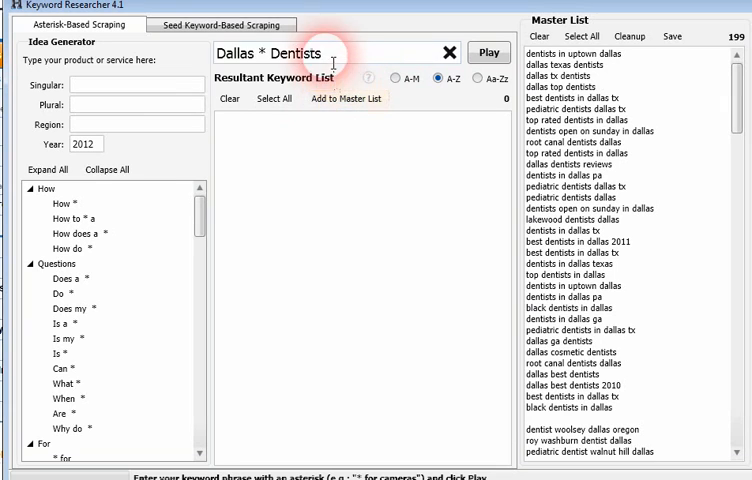
type("de")
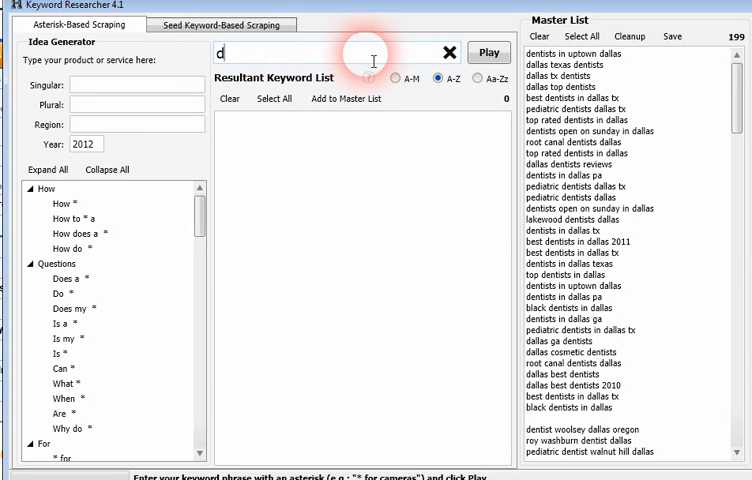
Step: Scrape 'dentist * dallas tx' and add its 33 results, bringing the master list to 231
type("entist")
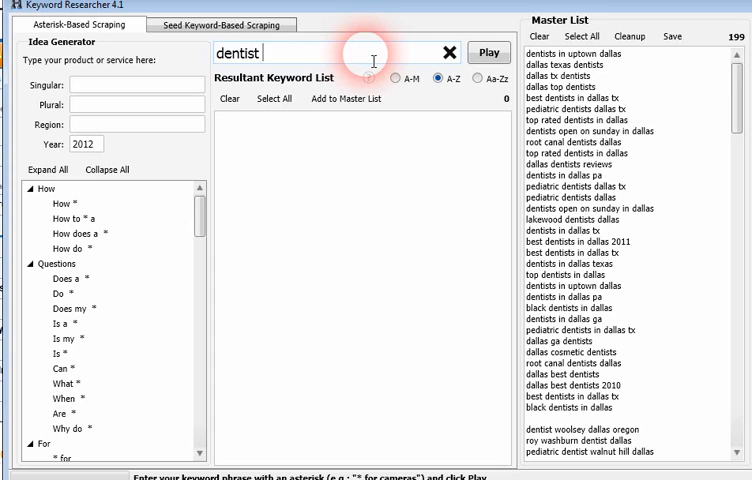
type("* dallas tx")
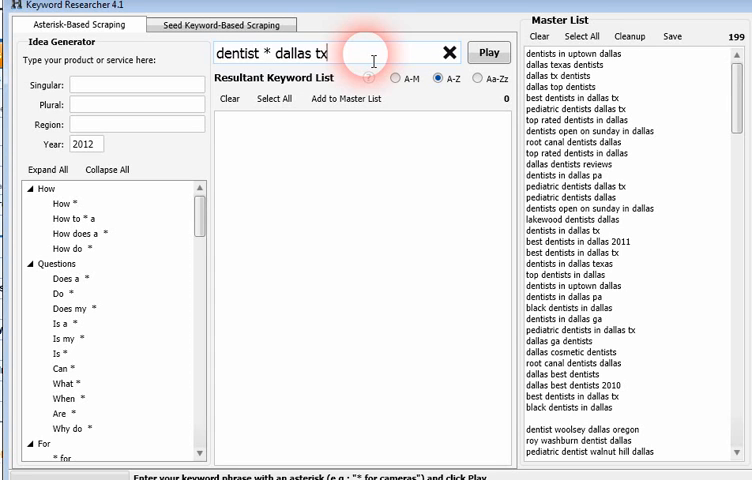
left_click(488, 52)
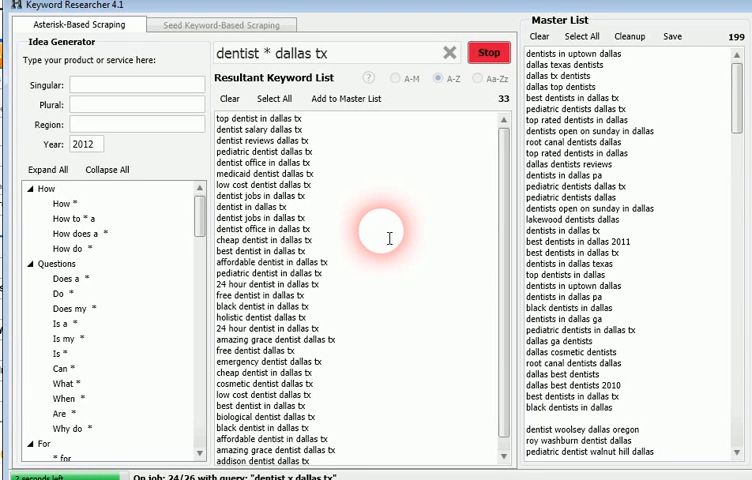
left_click(488, 52)
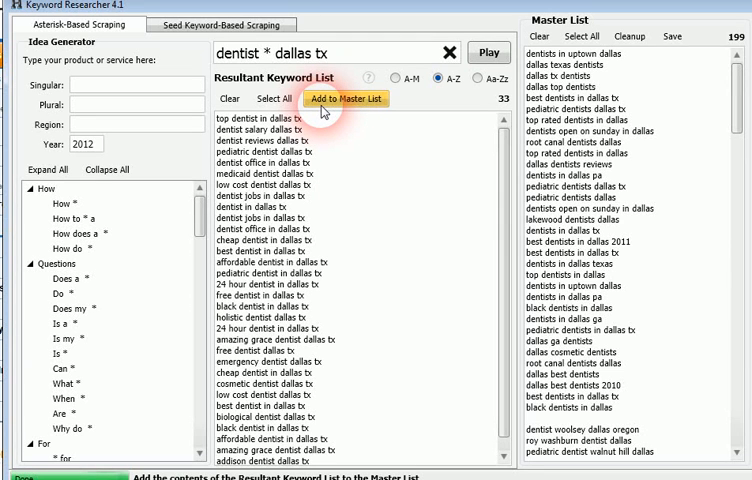
left_click(344, 98)
type("s")
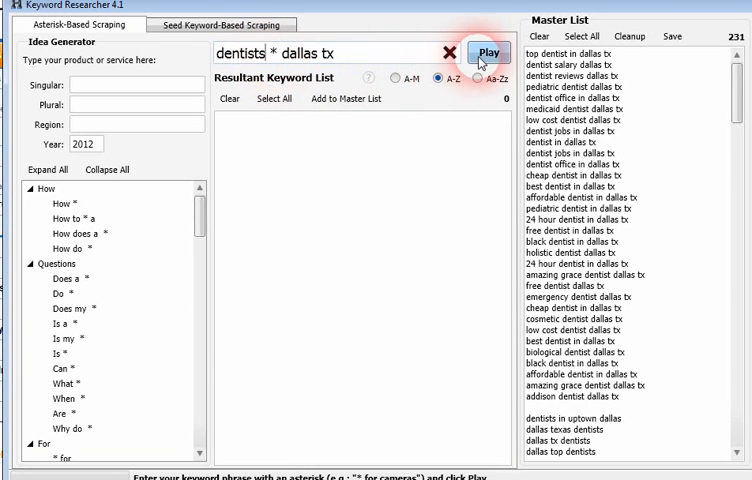
Step: Add the 6 'dentists * dallas tx' results, then Cleanup to 156 keywords and select them all
left_click(488, 52)
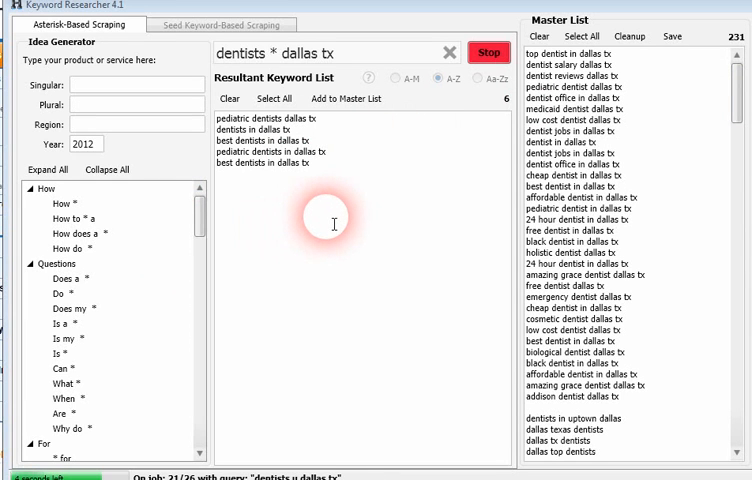
left_click(344, 98)
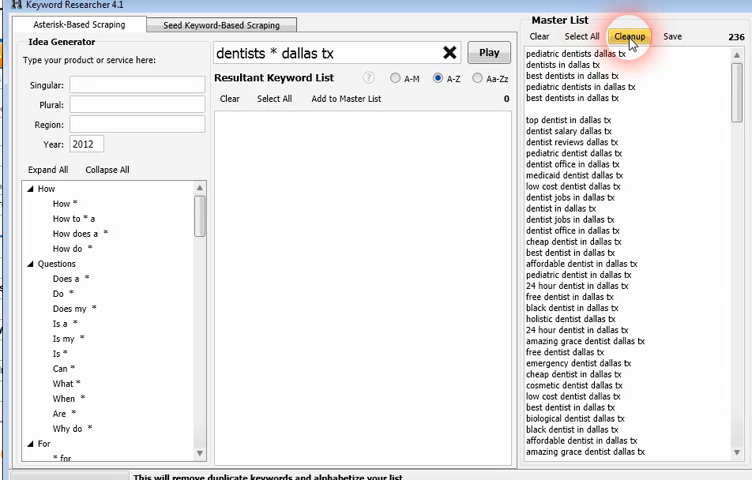
left_click(630, 36)
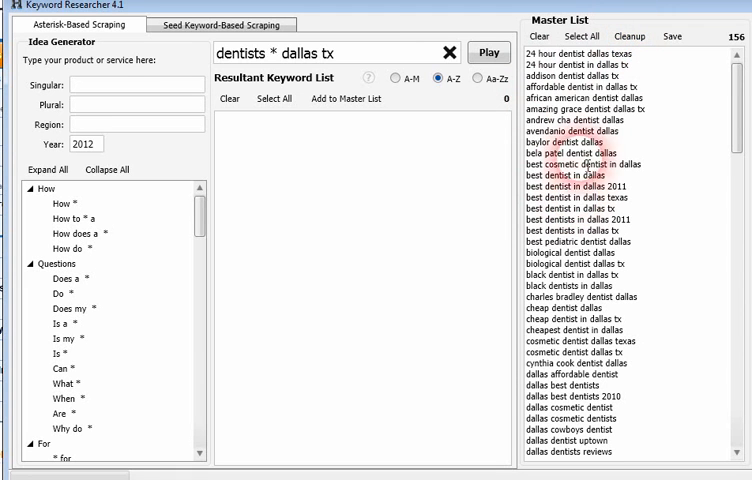
left_click(582, 36)
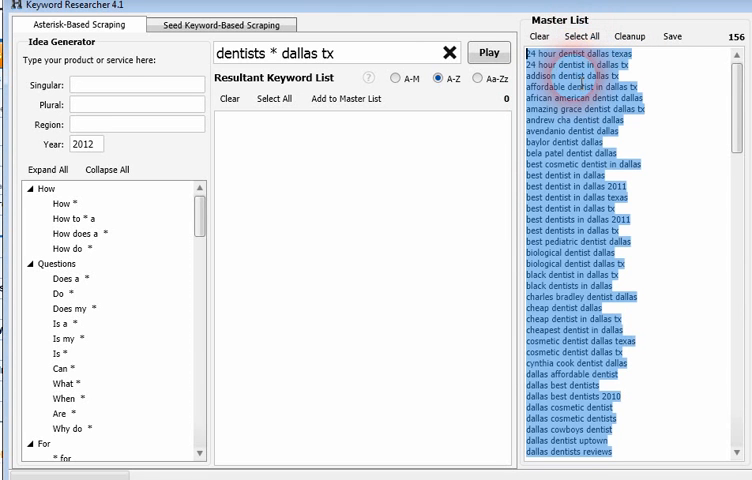
scroll("down", 3)
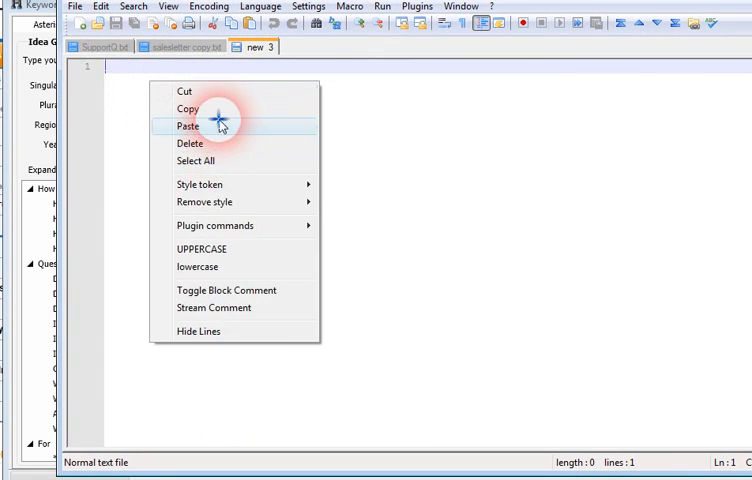
Step: Paste the 156 dentist keywords into a new Notepad++ document and review the list
left_click(188, 126)
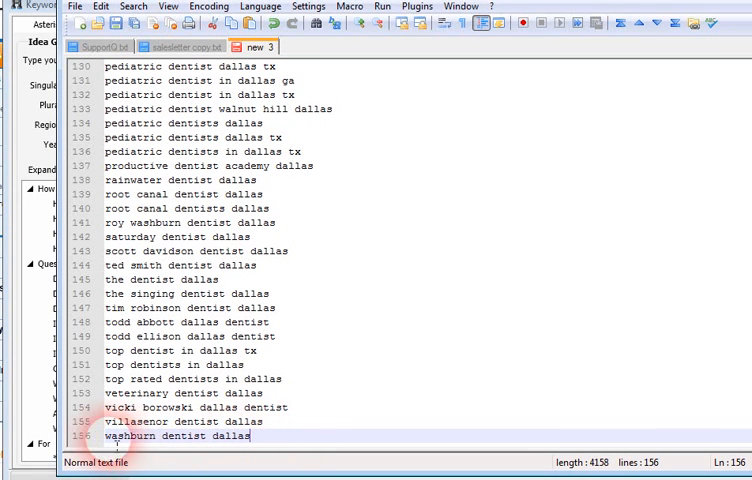
scroll("up", 3)
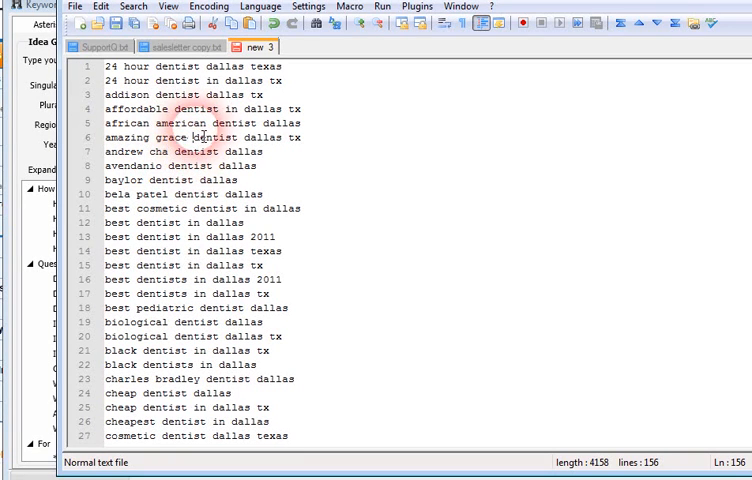
scroll("down", 3)
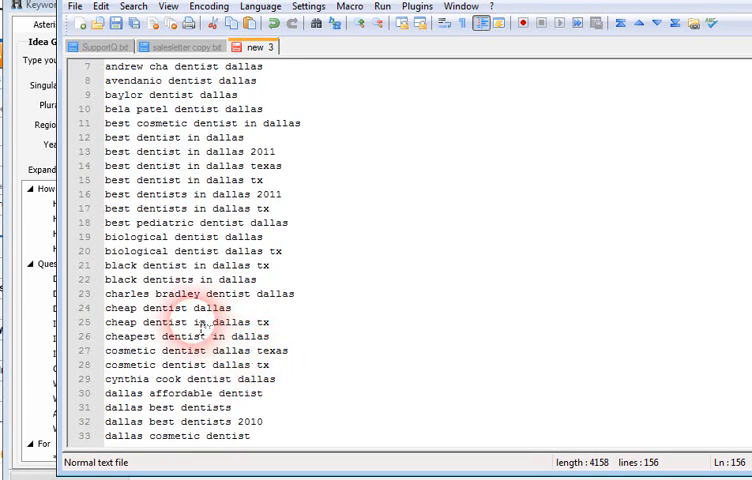
scroll("down", 3)
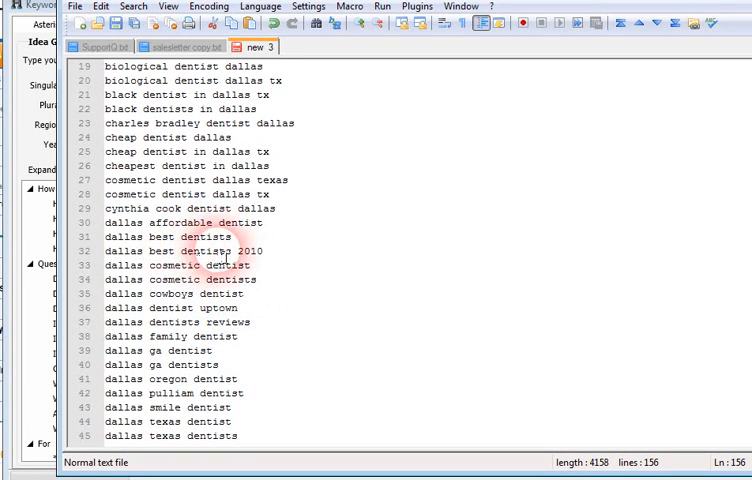
scroll("down", 3)
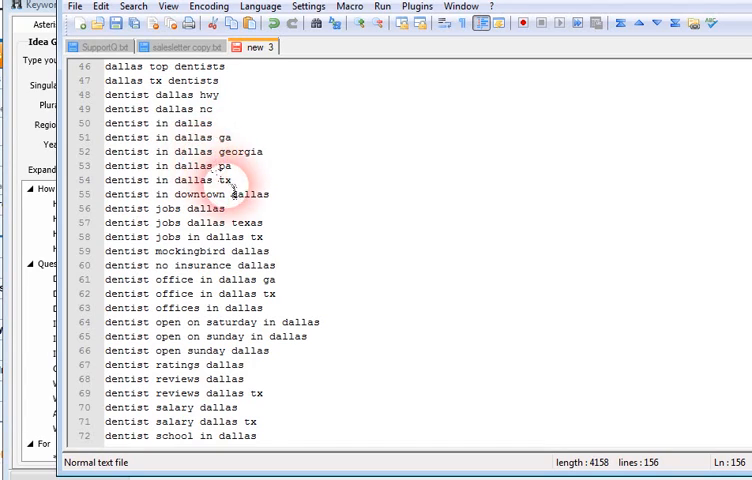
scroll("down", 3)
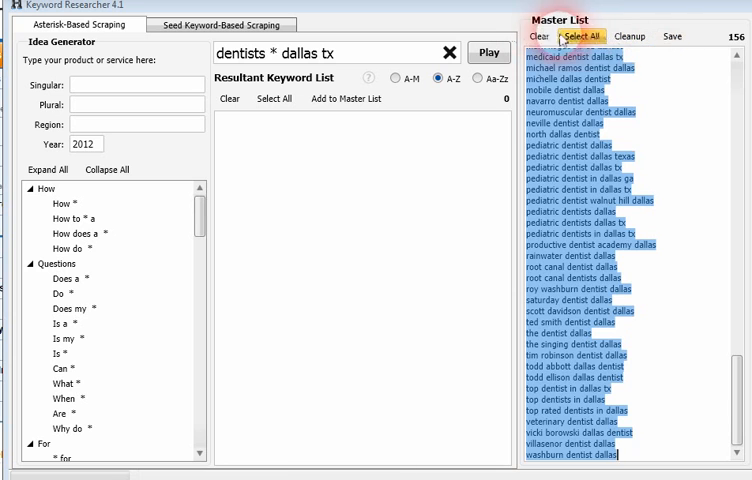
Step: Empty Keyword Researcher's master list ready for the next project
left_click(538, 36)
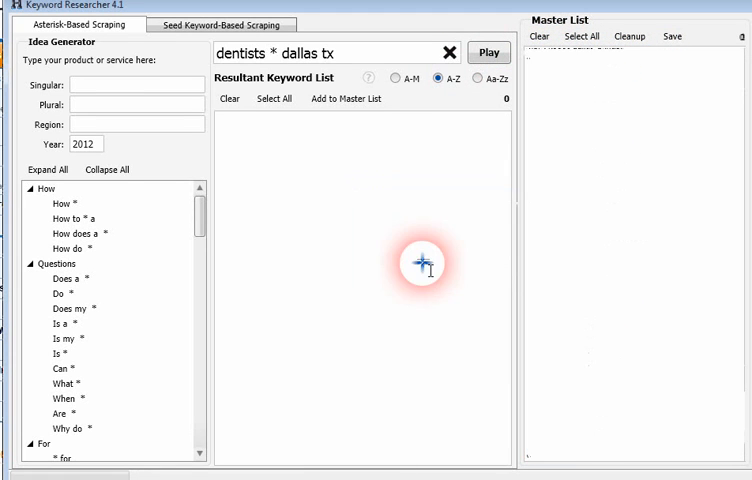
left_click(448, 52)
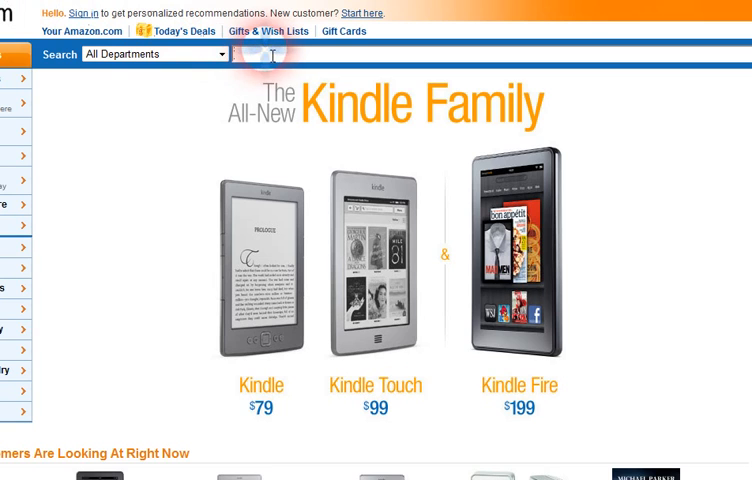
Step: Search Amazon for 'canon c' and choose one of the suggested Canon phrases
type("can")
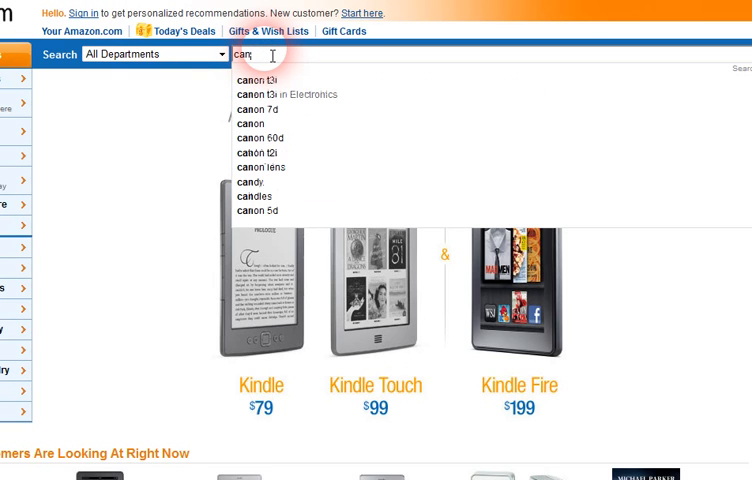
type("anon c")
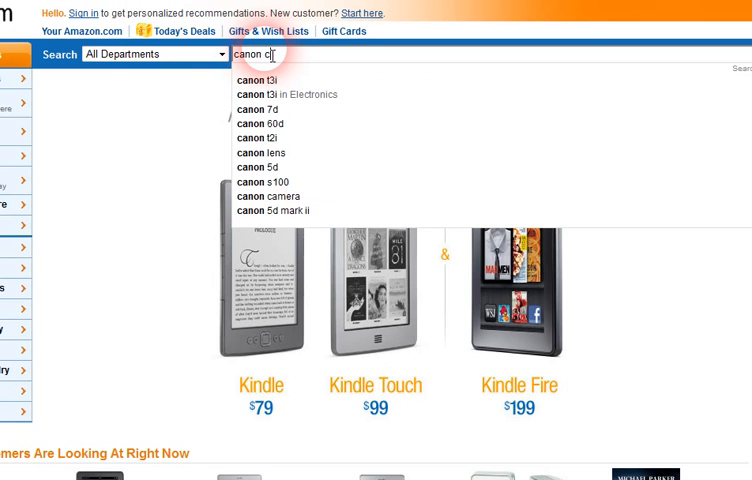
left_click(272, 196)
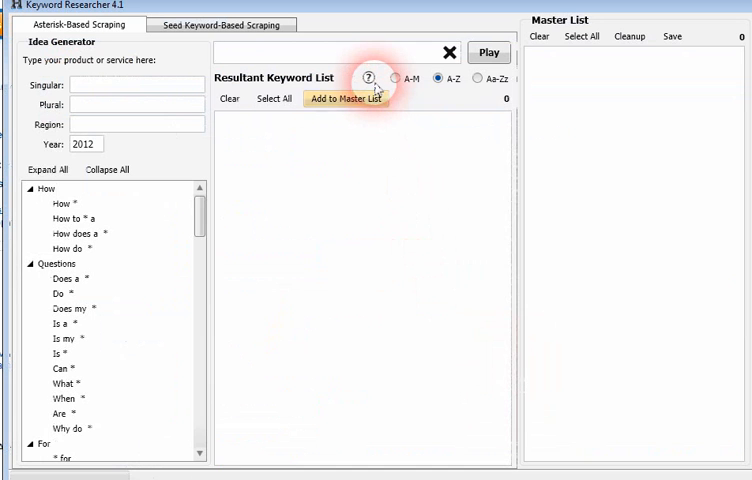
Step: Scrape 'canon * digital' and add its 212 results to the master list
type("canon")
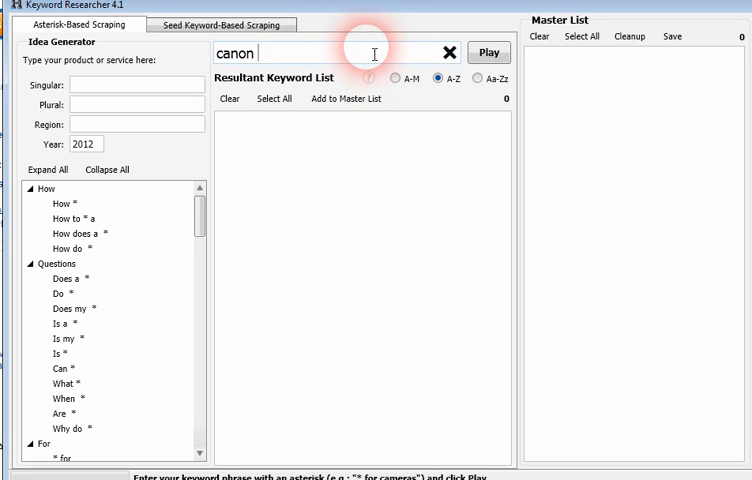
type("*")
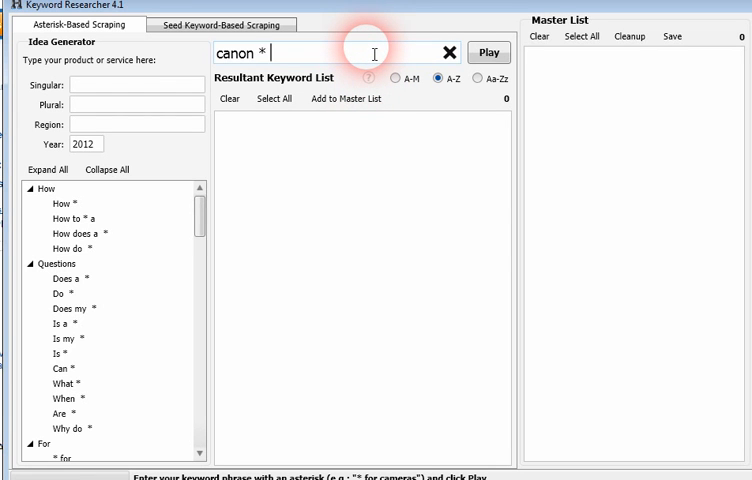
type("digital")
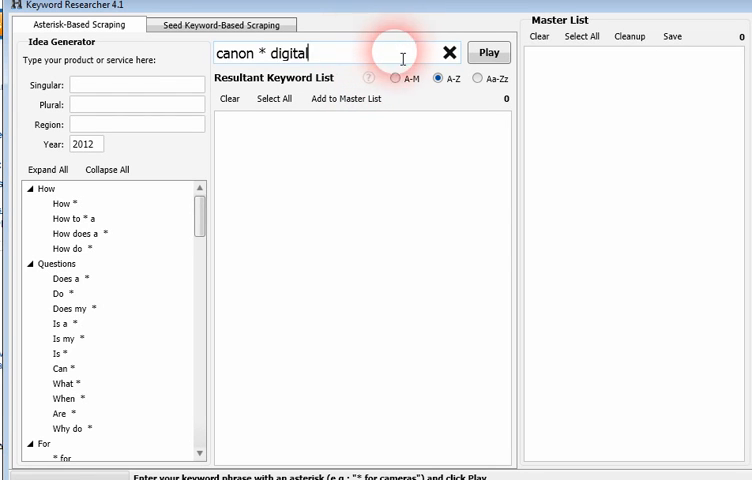
left_click(488, 52)
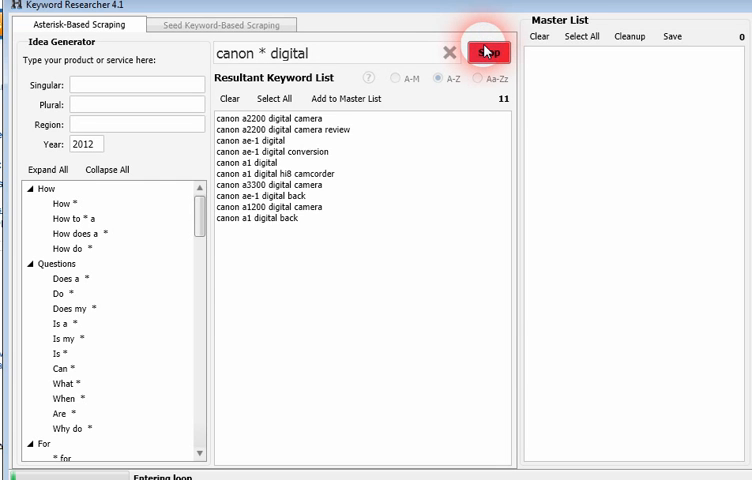
left_click(488, 52)
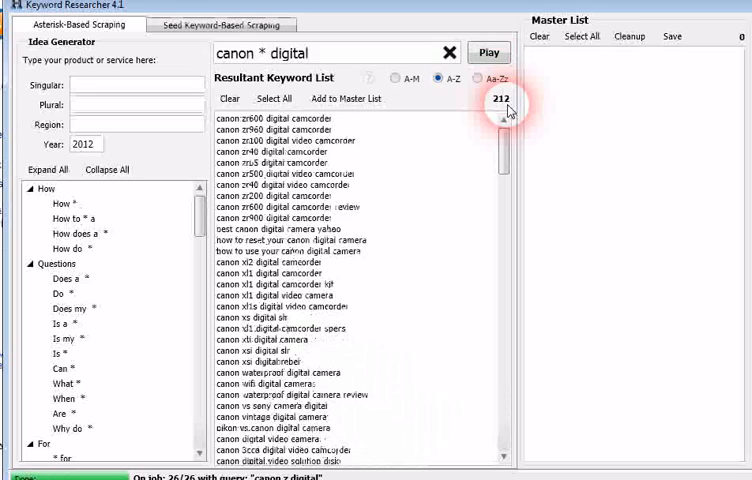
left_click(344, 98)
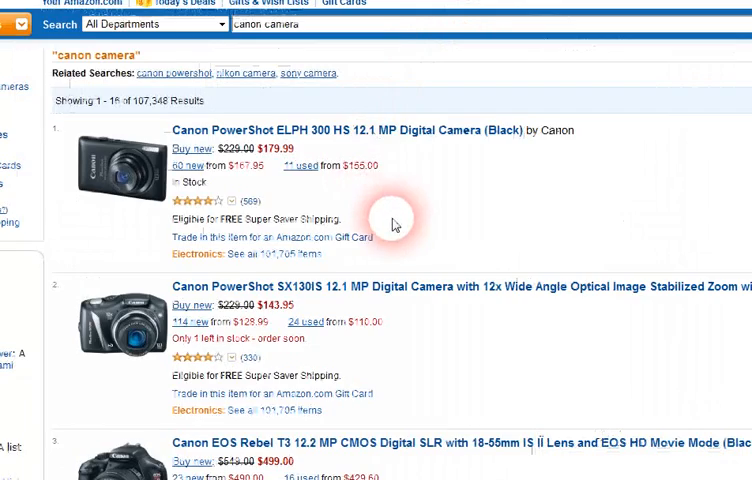
scroll("down", 3)
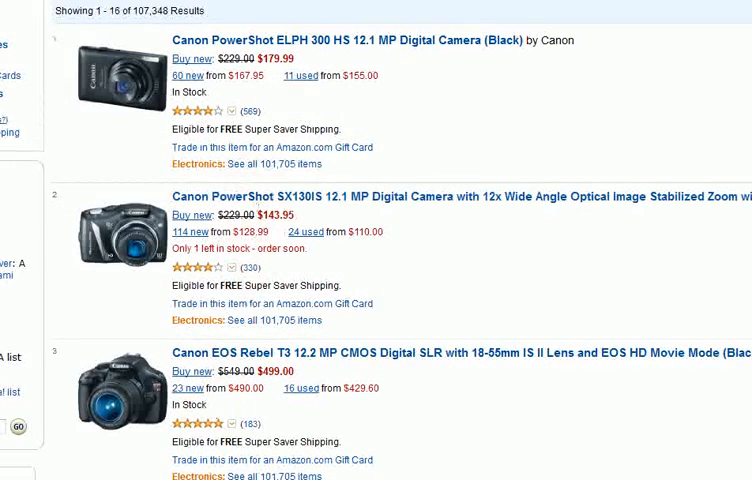
left_click(344, 98)
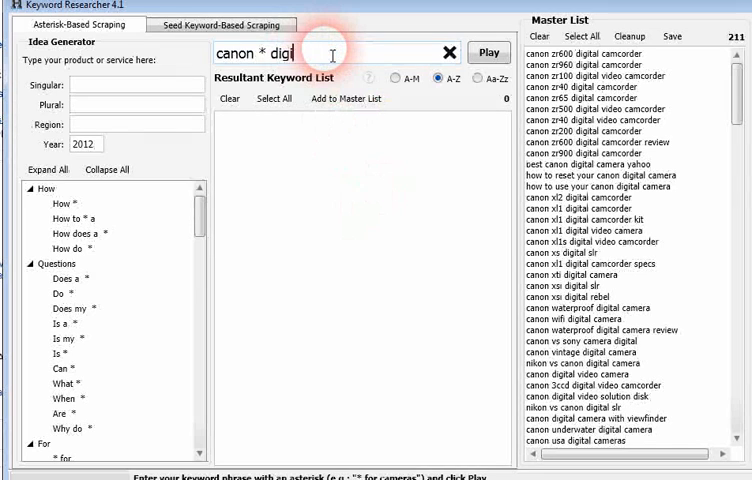
Step: Scrape 'canon * powershot' and add those keywords to the master list
type("powershot")
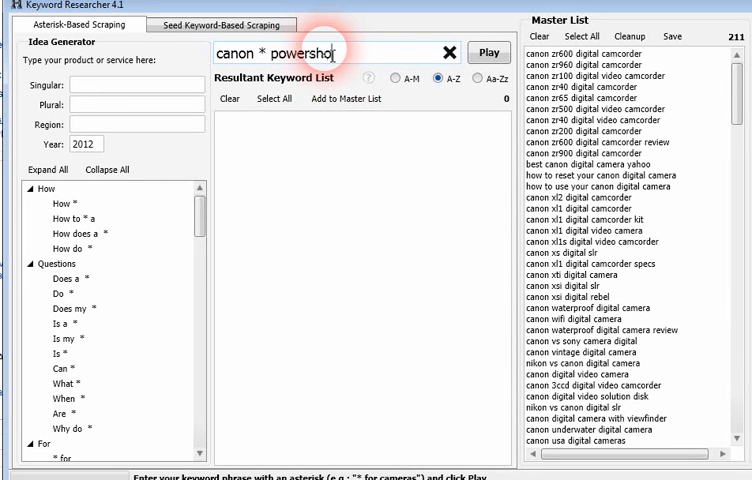
left_click(490, 52)
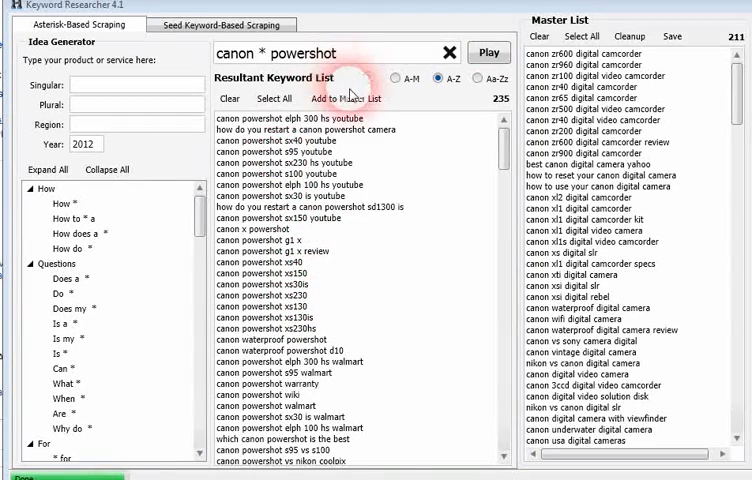
left_click(348, 98)
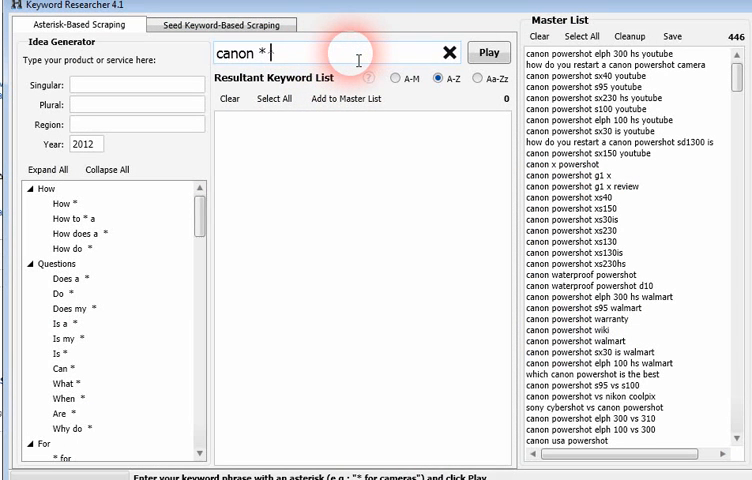
Step: Add 173 'canon * slr' results, Cleanup to 589 keywords and select them all
type("slr")
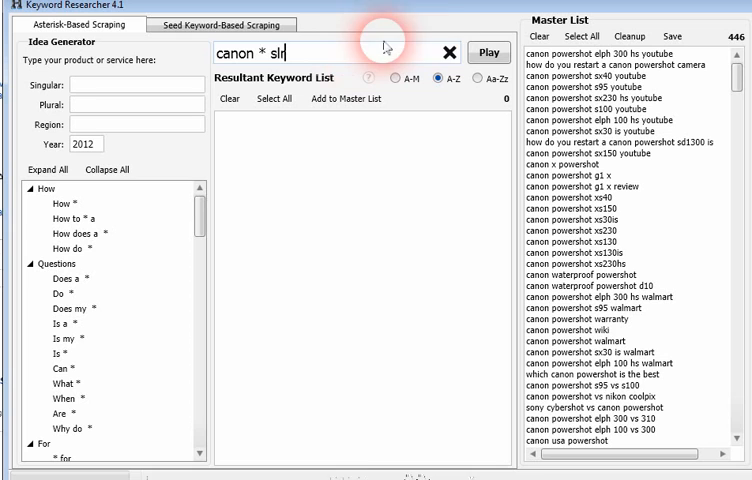
left_click(488, 52)
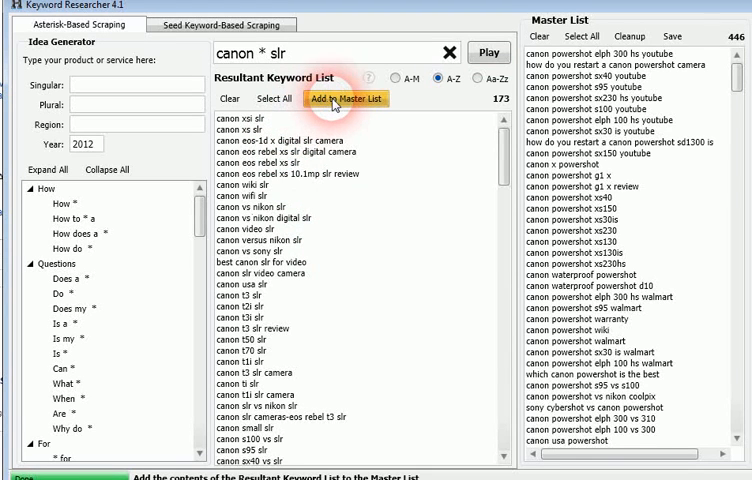
left_click(348, 98)
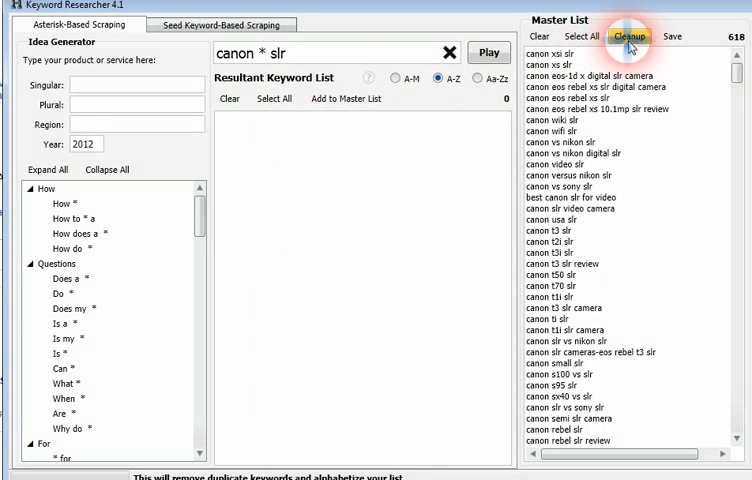
left_click(630, 36)
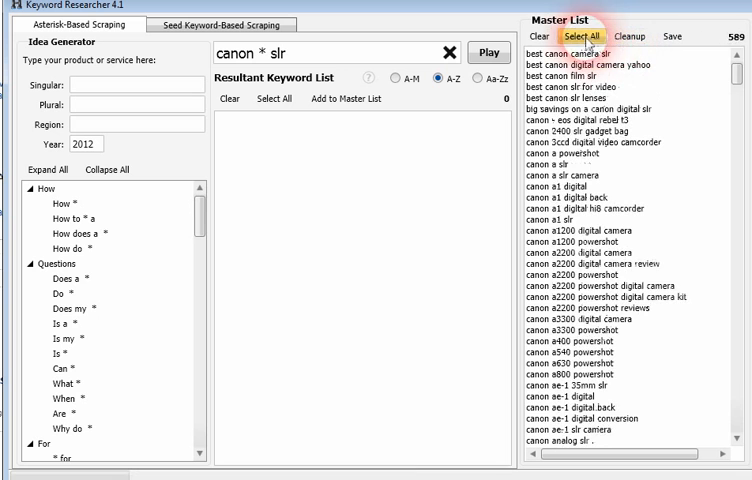
left_click(580, 36)
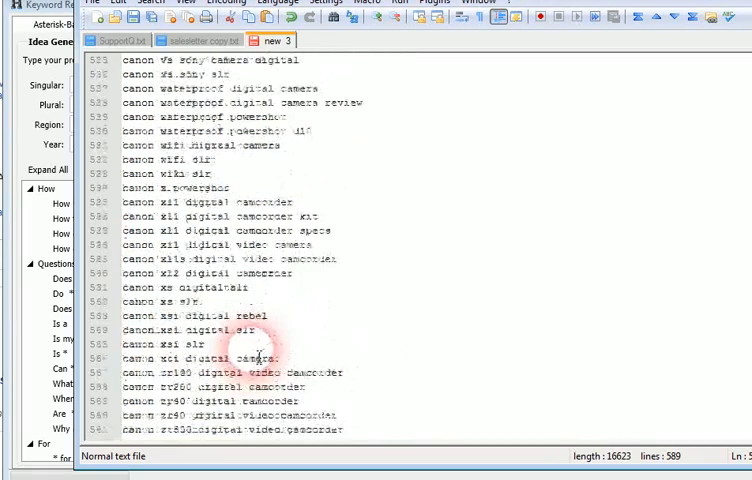
Step: Scroll through the 589 pasted Canon keywords in the Notepad++ document
scroll("down", 3)
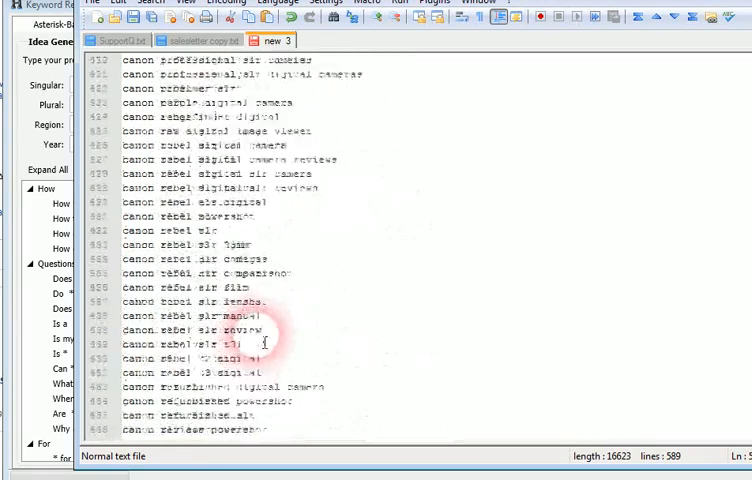
scroll("down", 3)
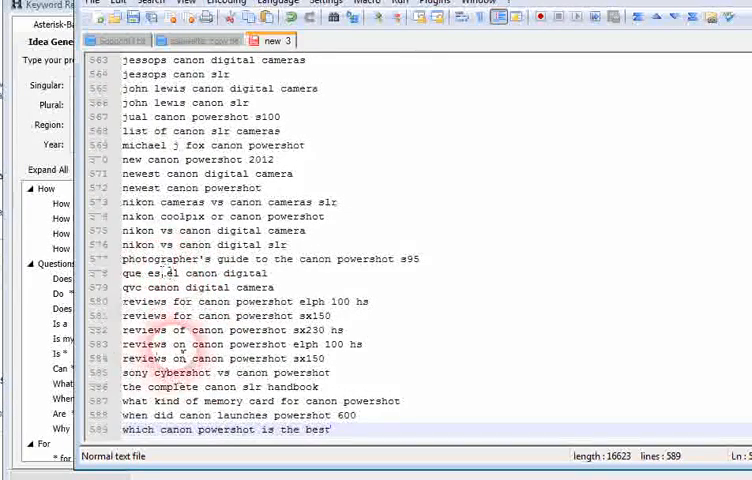
scroll("down", 3)
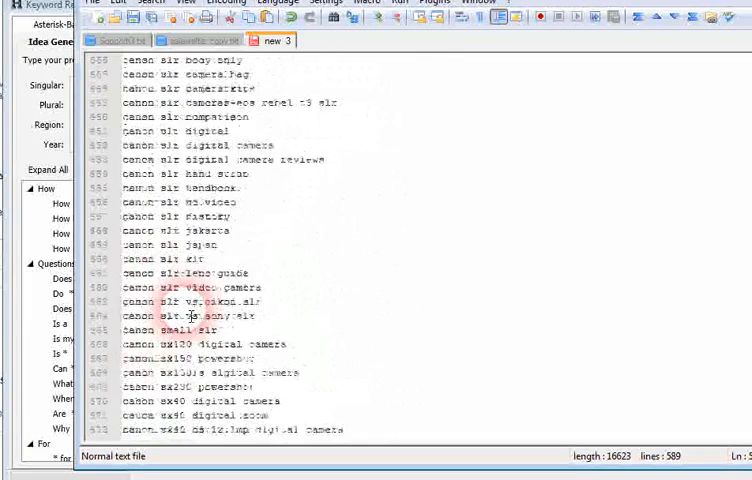
scroll("down", 3)
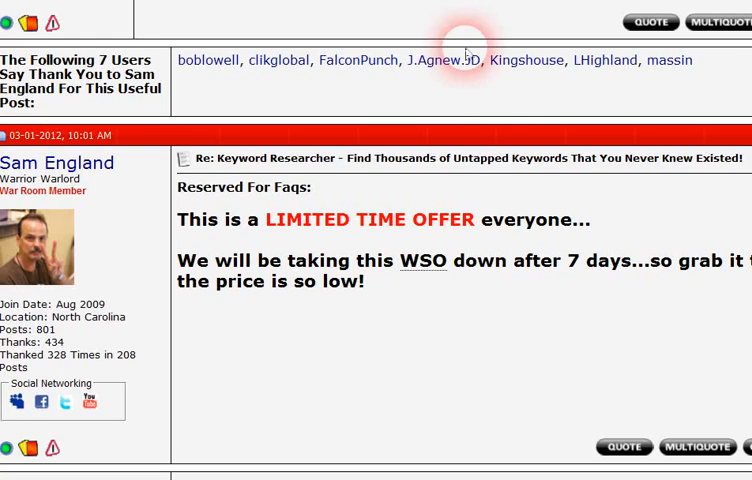
Step: Scroll the Warrior Forum sales thread down to its limited-time $15.08 purchase section
scroll("down", 3)
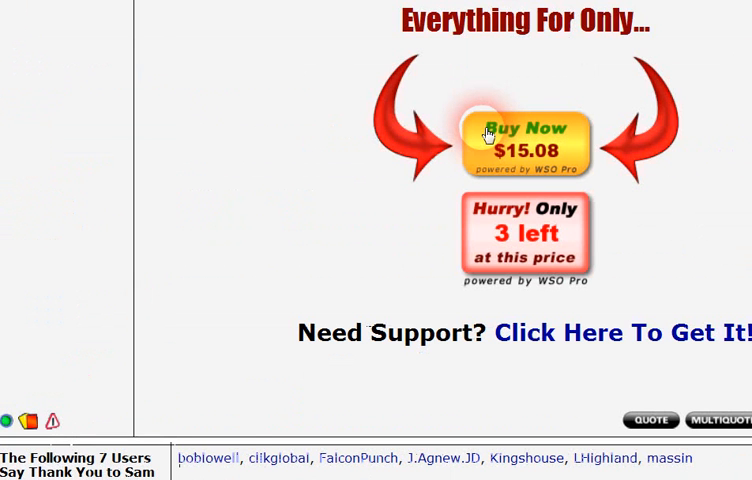
mouse_move(388, 128)
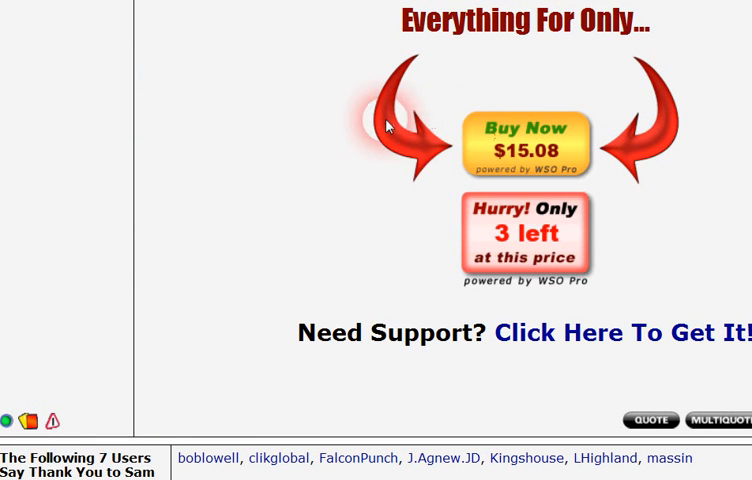